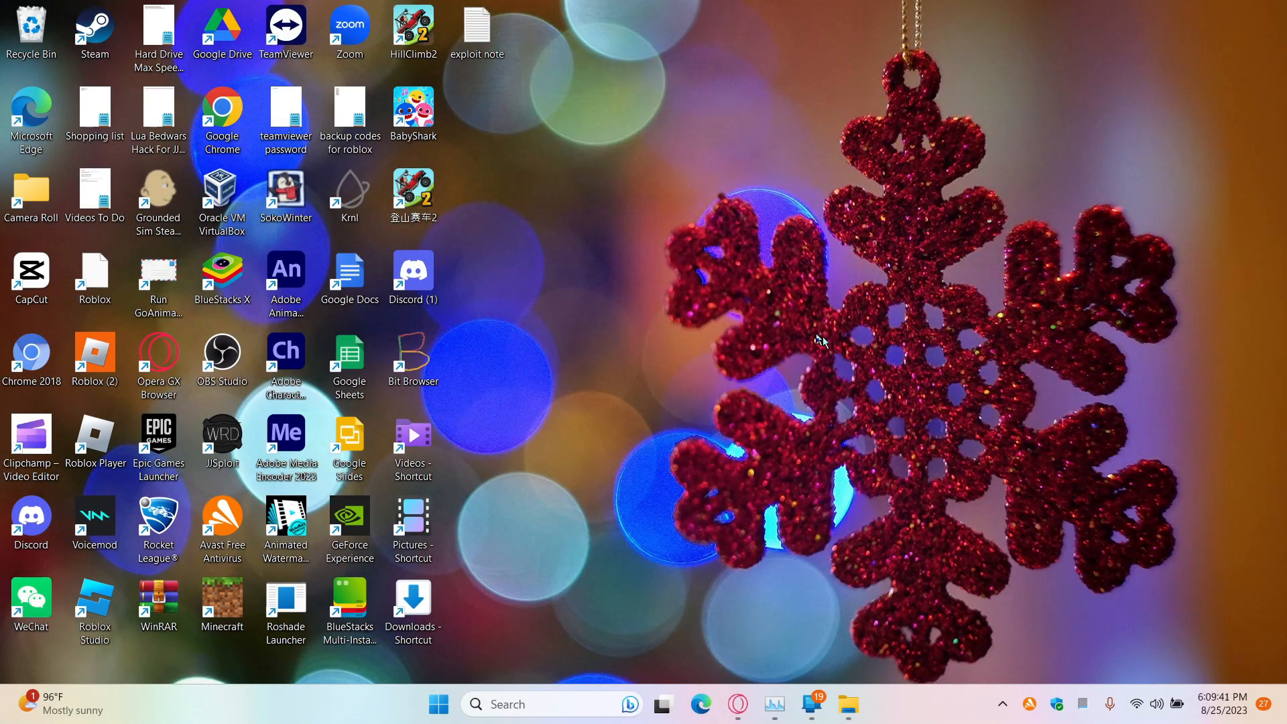
{"action": "mouse_move", "coordinate": [684, 228]}
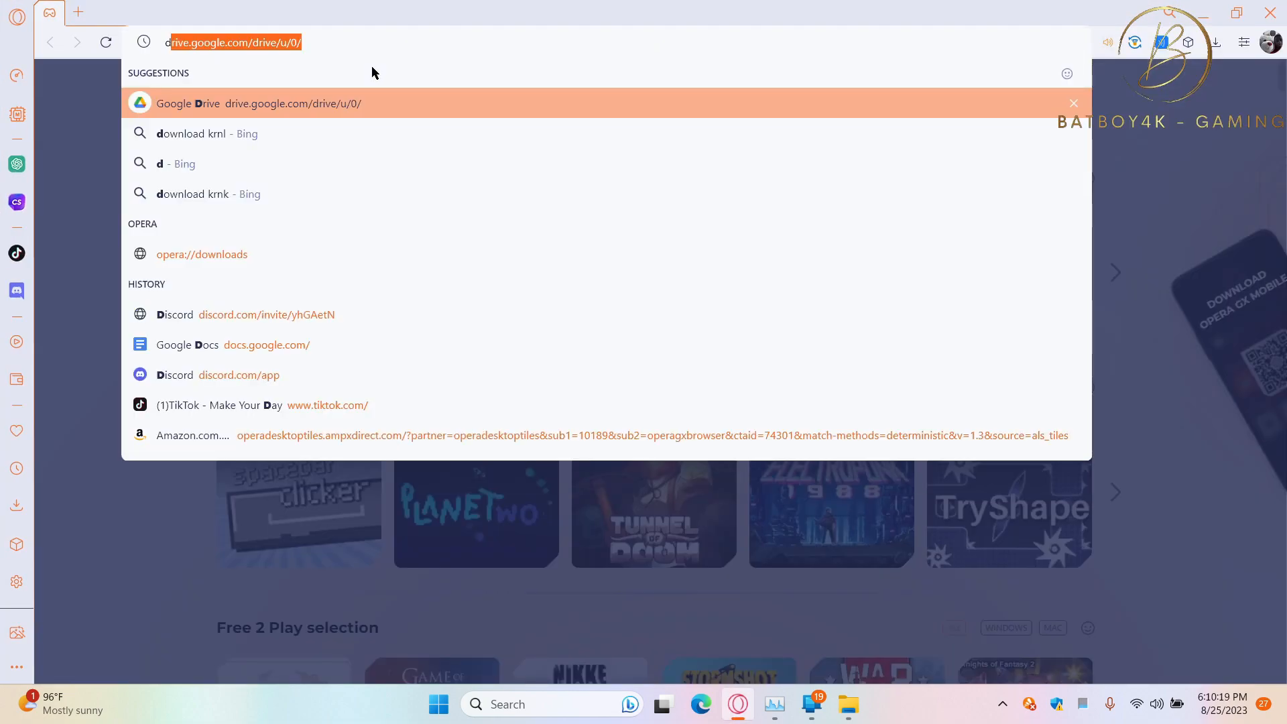
- Search 'download krnl', reach krnl.place's download page and start the latest Krnl download
{"action": "type", "text": "download krnl"}
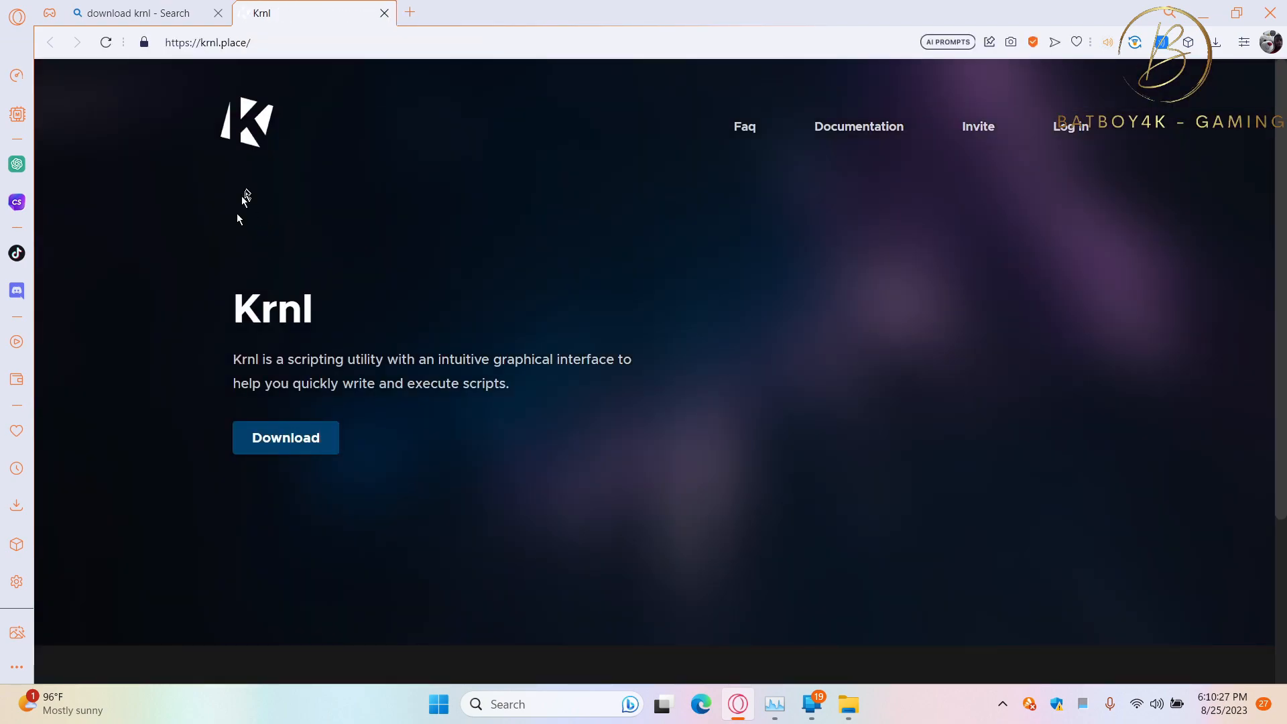
{"action": "left_click", "coordinate": [285, 437]}
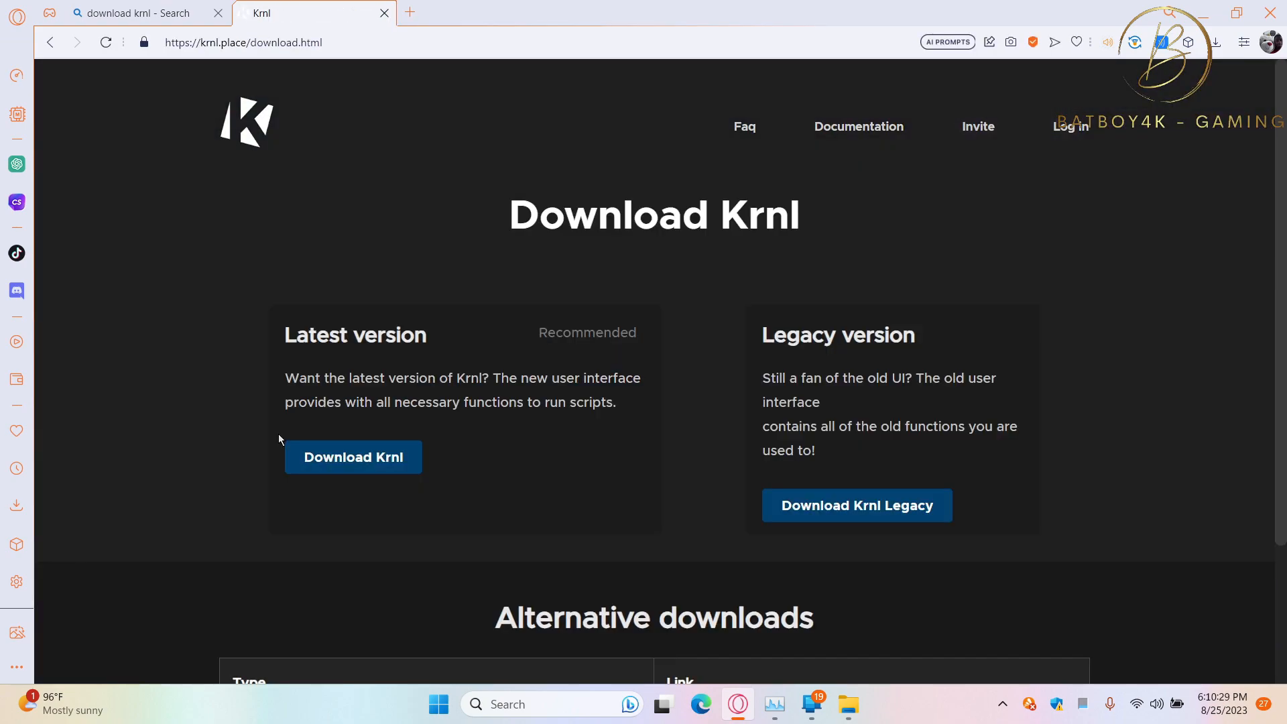
{"action": "left_click", "coordinate": [353, 457]}
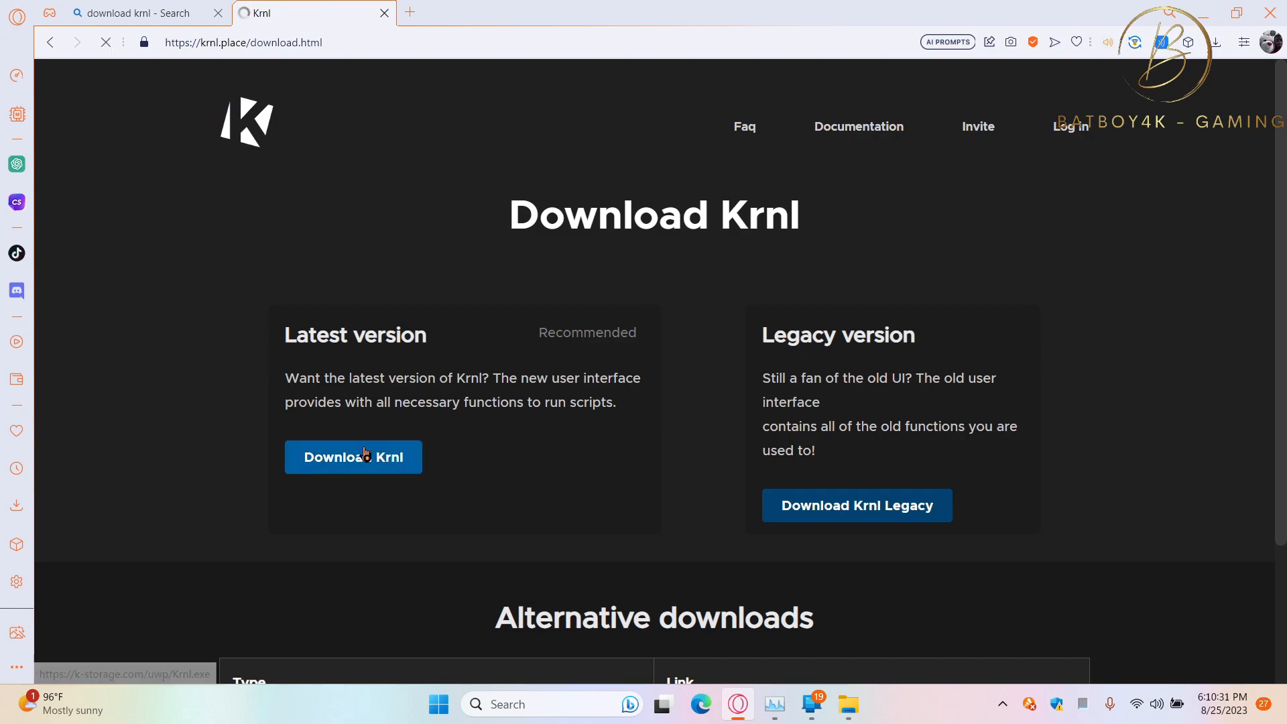
{"action": "left_click", "coordinate": [353, 457]}
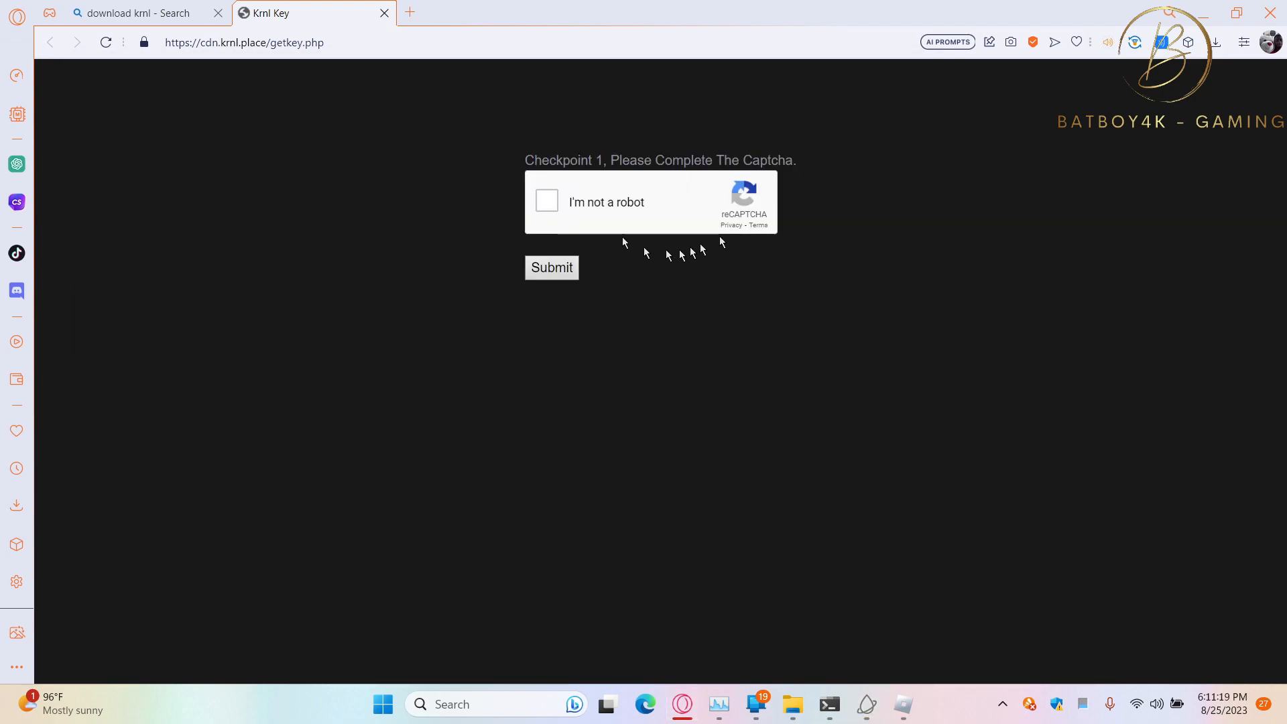
- Pass checkpoint 1's reCAPTCHA, submit it and accept the 'I'm Interested' offer
{"action": "left_click", "coordinate": [546, 201]}
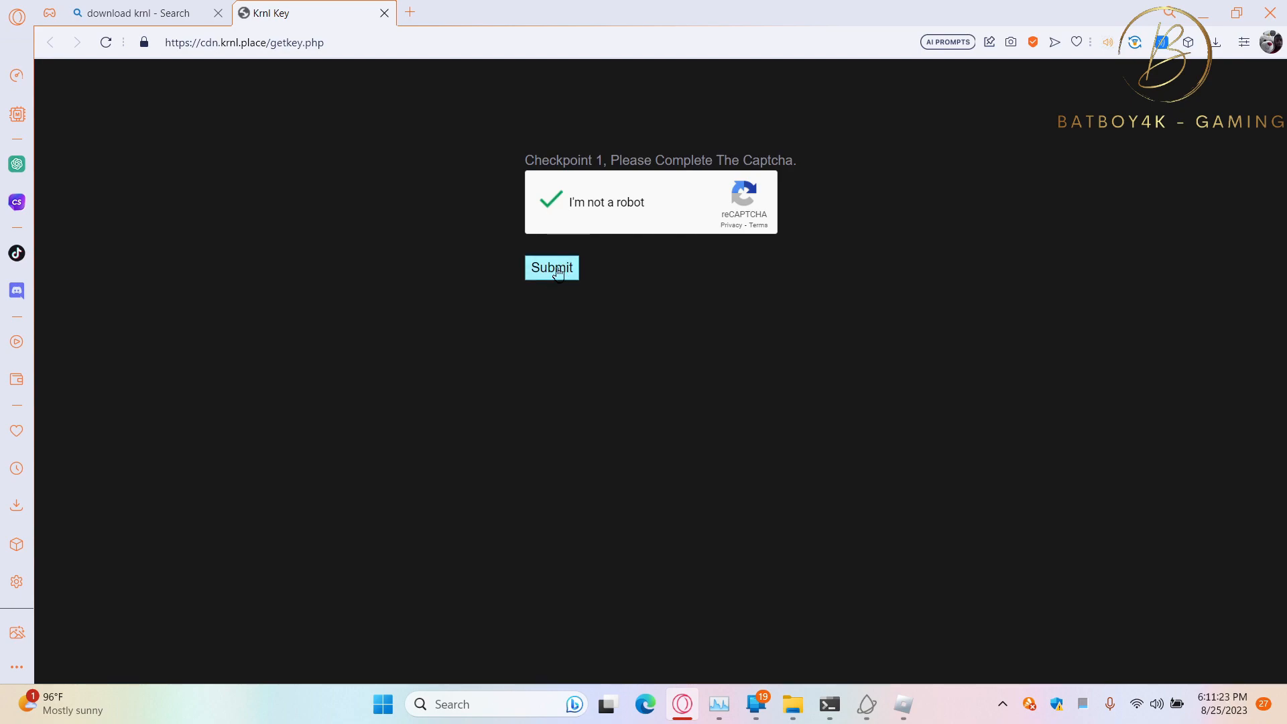
{"action": "left_click", "coordinate": [551, 269]}
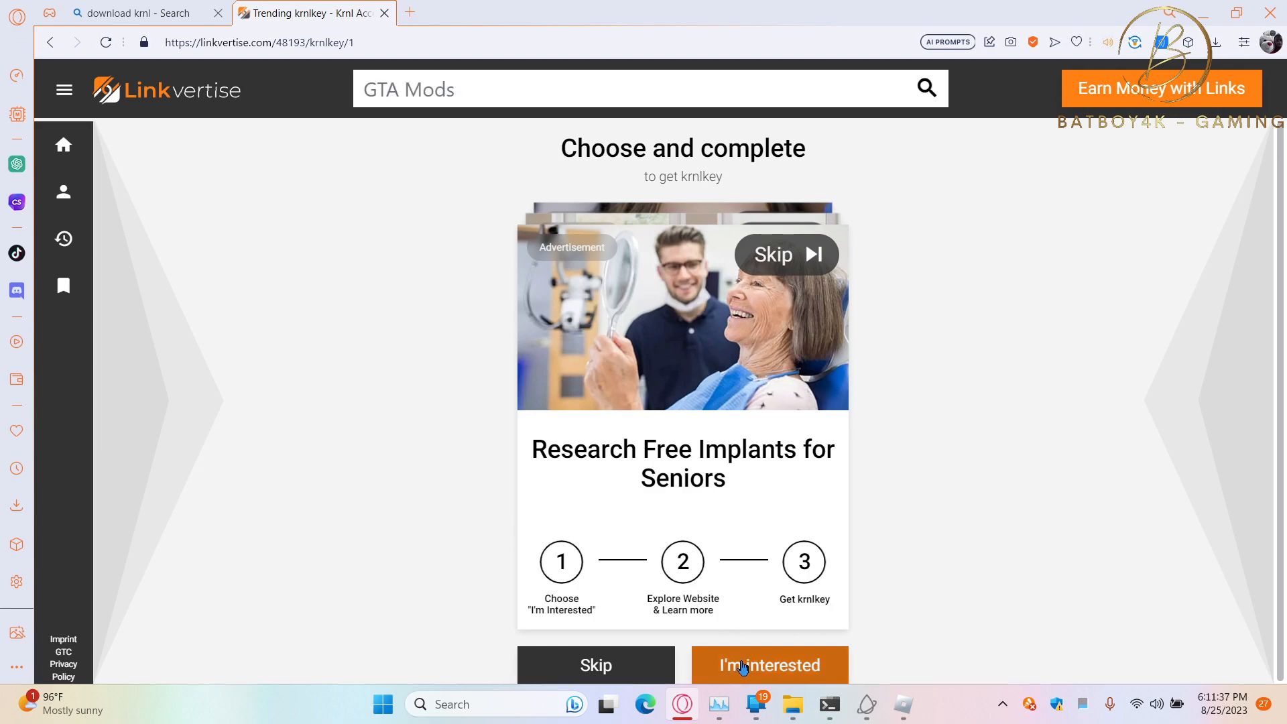
{"action": "left_click", "coordinate": [768, 665]}
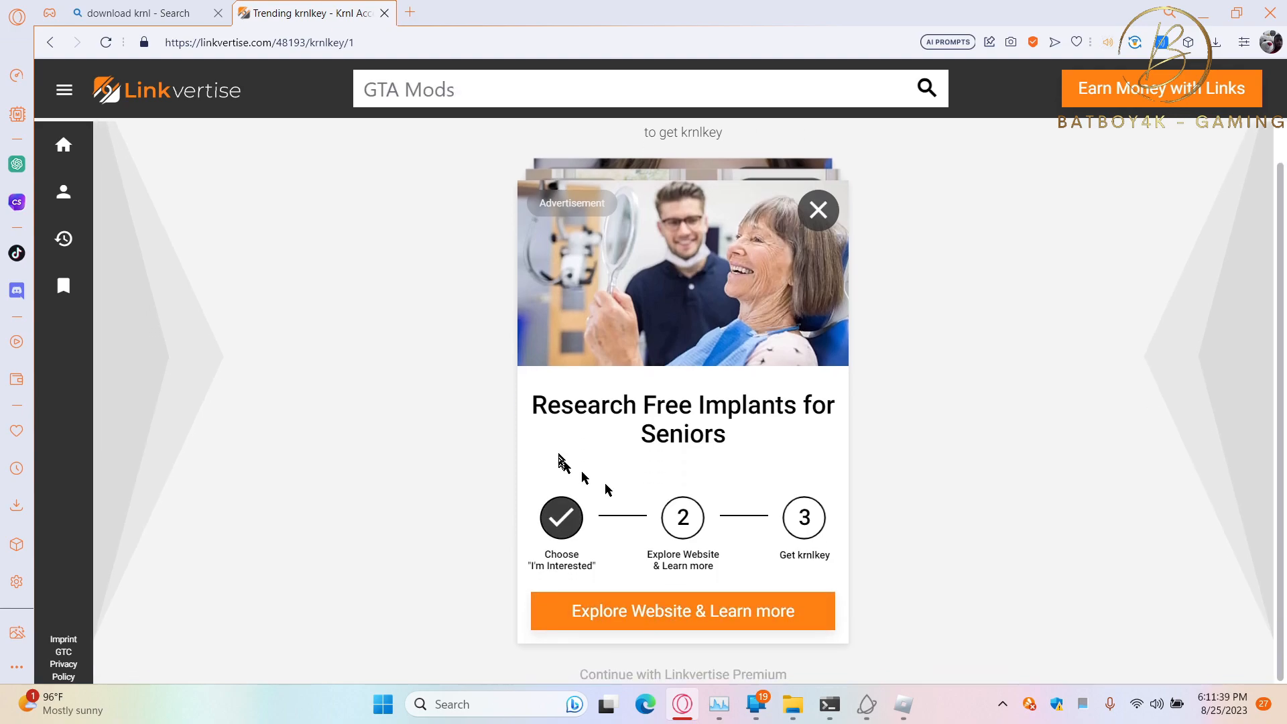
- Explore the advertiser's website, close its tab and finish the Linkvertise step toward checkpoint 2
{"action": "left_click", "coordinate": [682, 611]}
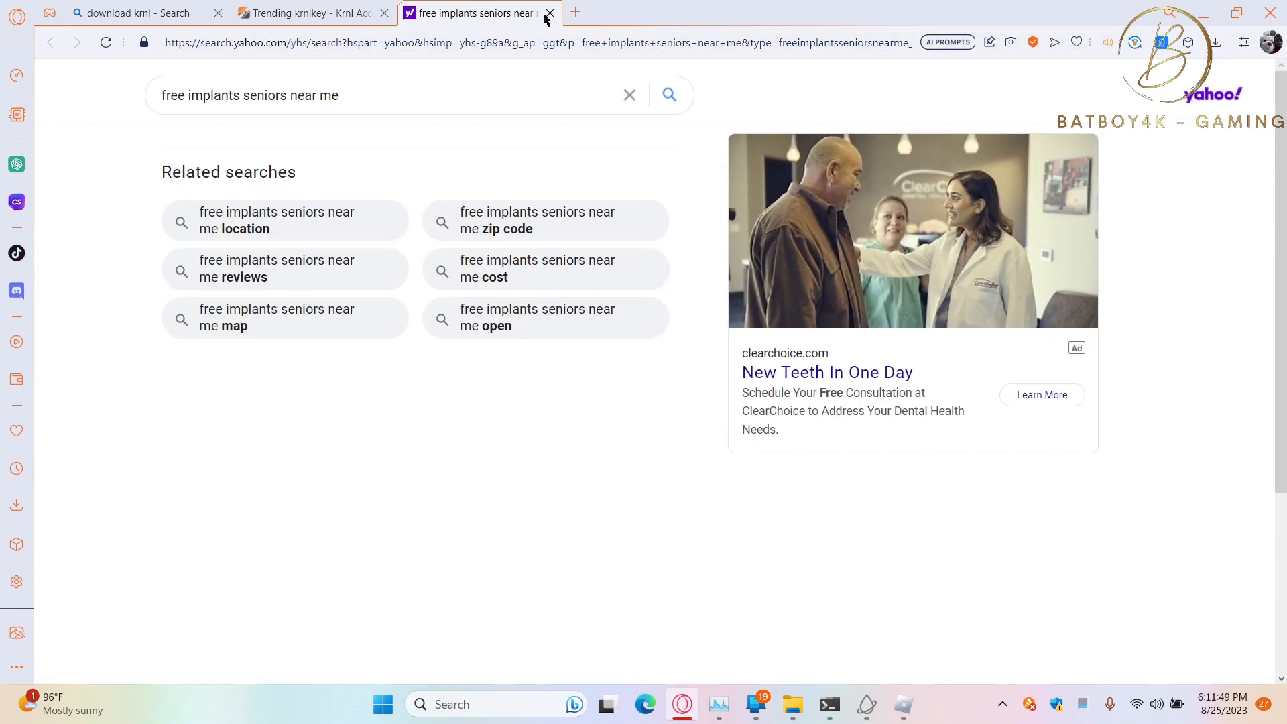
{"action": "left_click", "coordinate": [547, 13]}
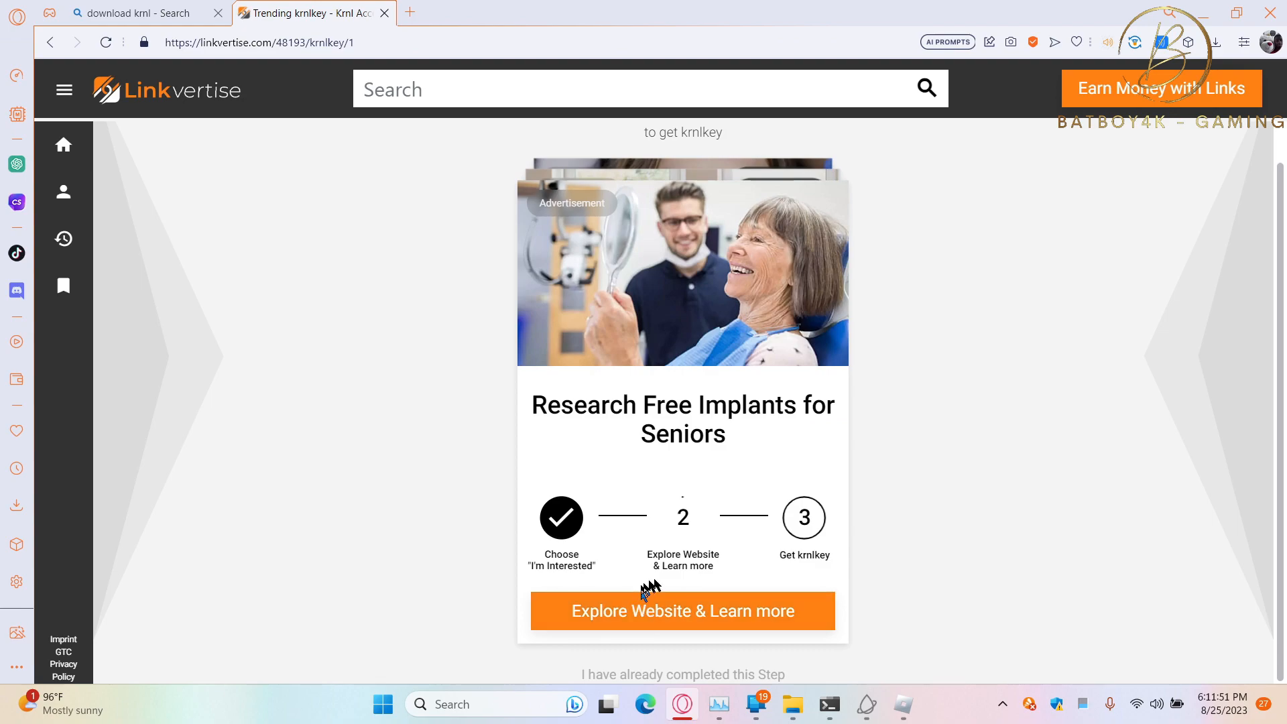
{"action": "left_click", "coordinate": [682, 612]}
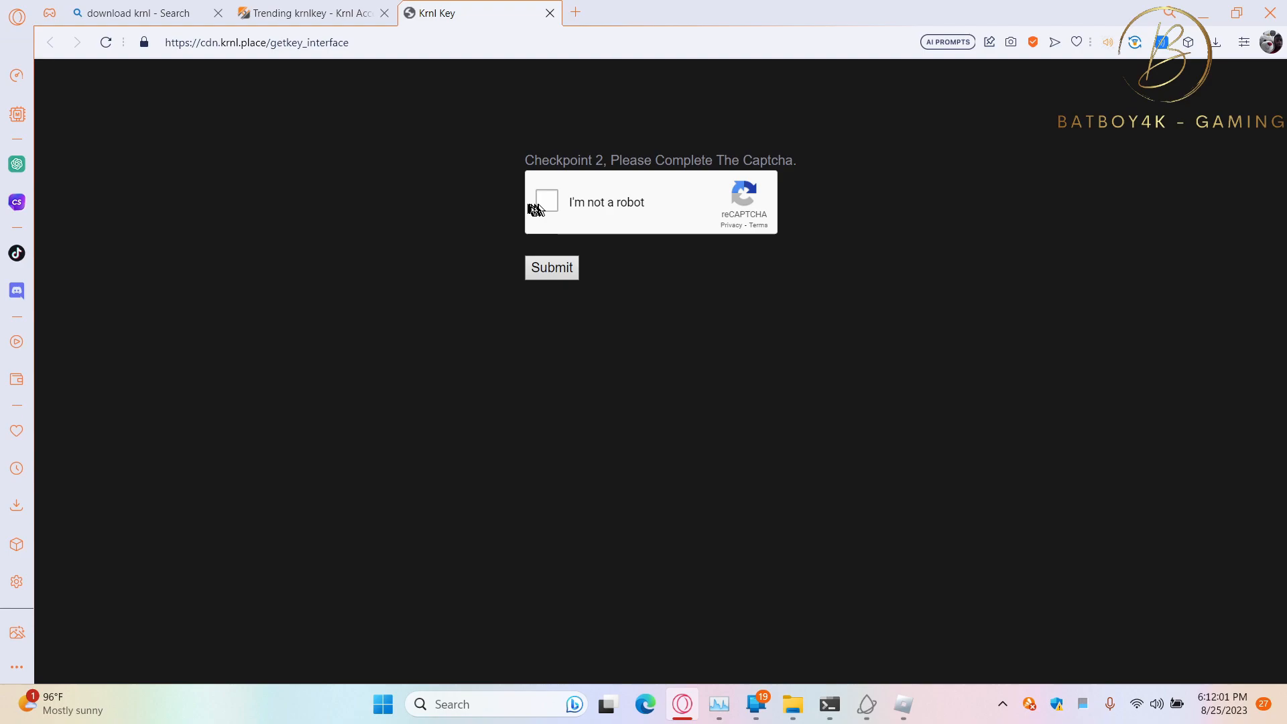
- Tick the checkpoint 2 reCAPTCHA so the getkey_scripts page can be reached
{"action": "left_click", "coordinate": [551, 266]}
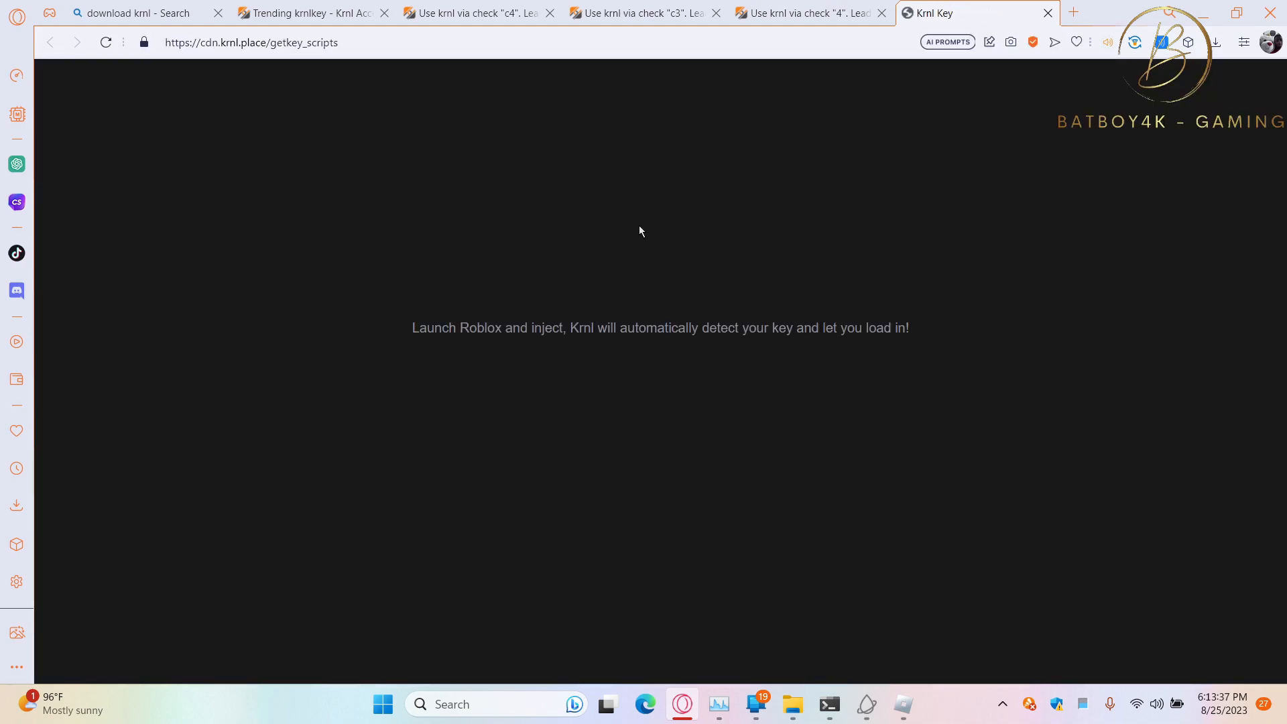
{"action": "mouse_move", "coordinate": [624, 202]}
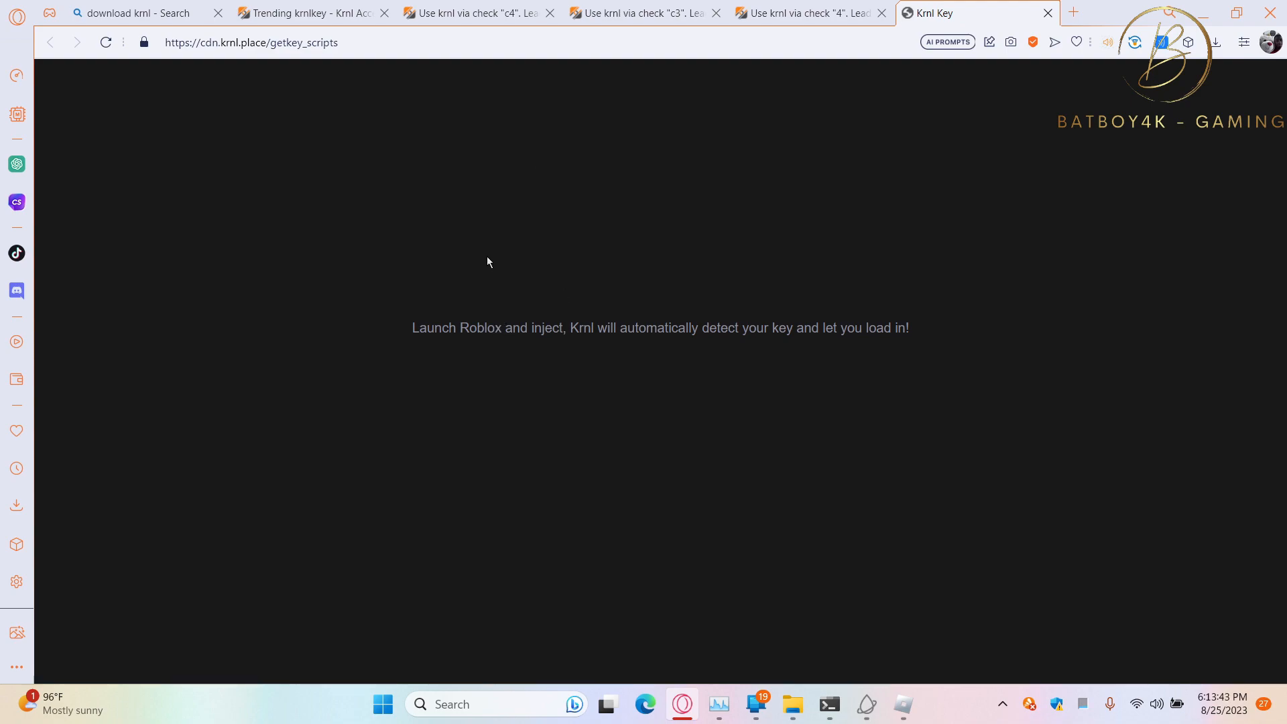
{"action": "mouse_move", "coordinate": [606, 169]}
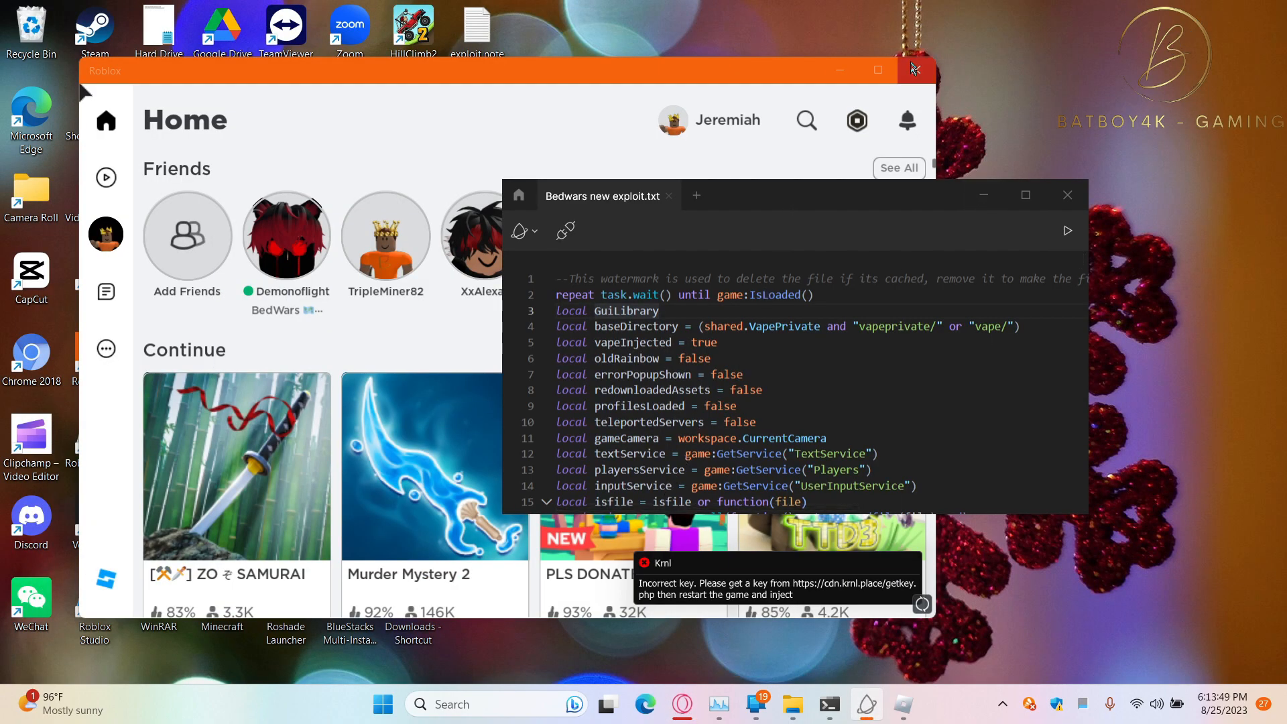
- Focus the Roblox home screen window after Krnl's incorrect-key warning
{"action": "left_click", "coordinate": [913, 69]}
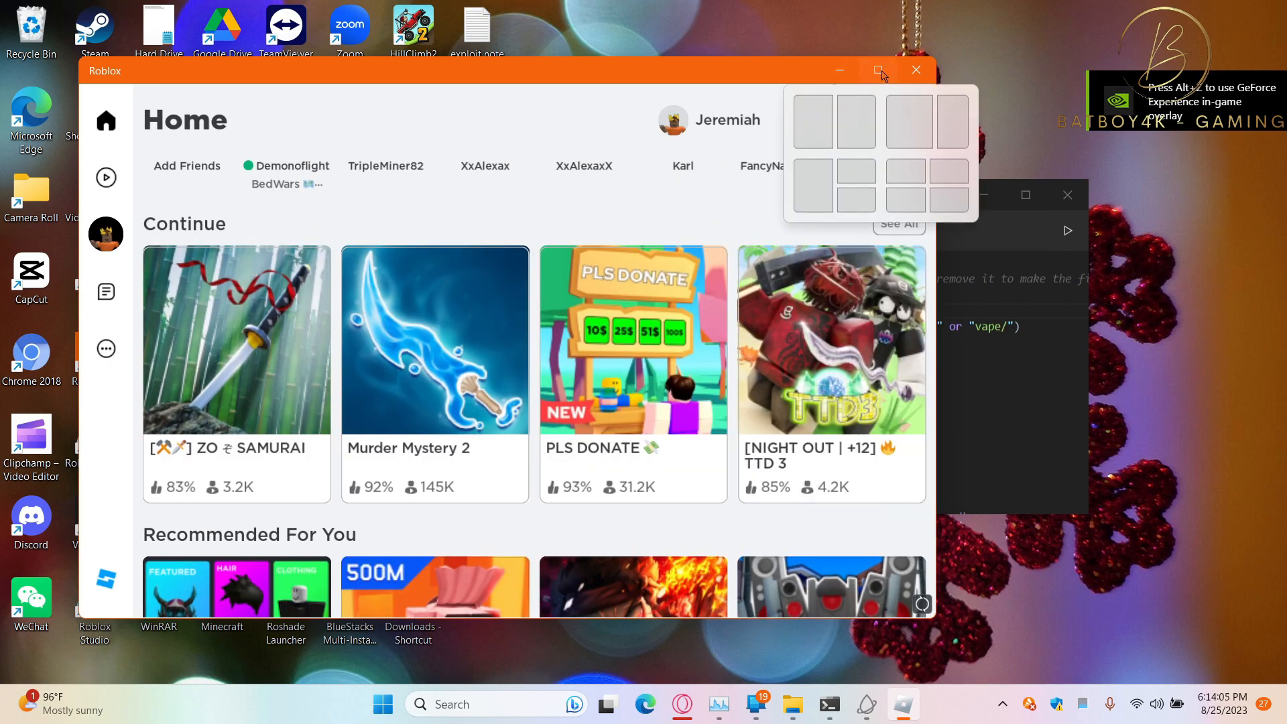
- Maximize the Roblox window and launch BedWars from the Continue tiles
{"action": "left_click", "coordinate": [878, 71]}
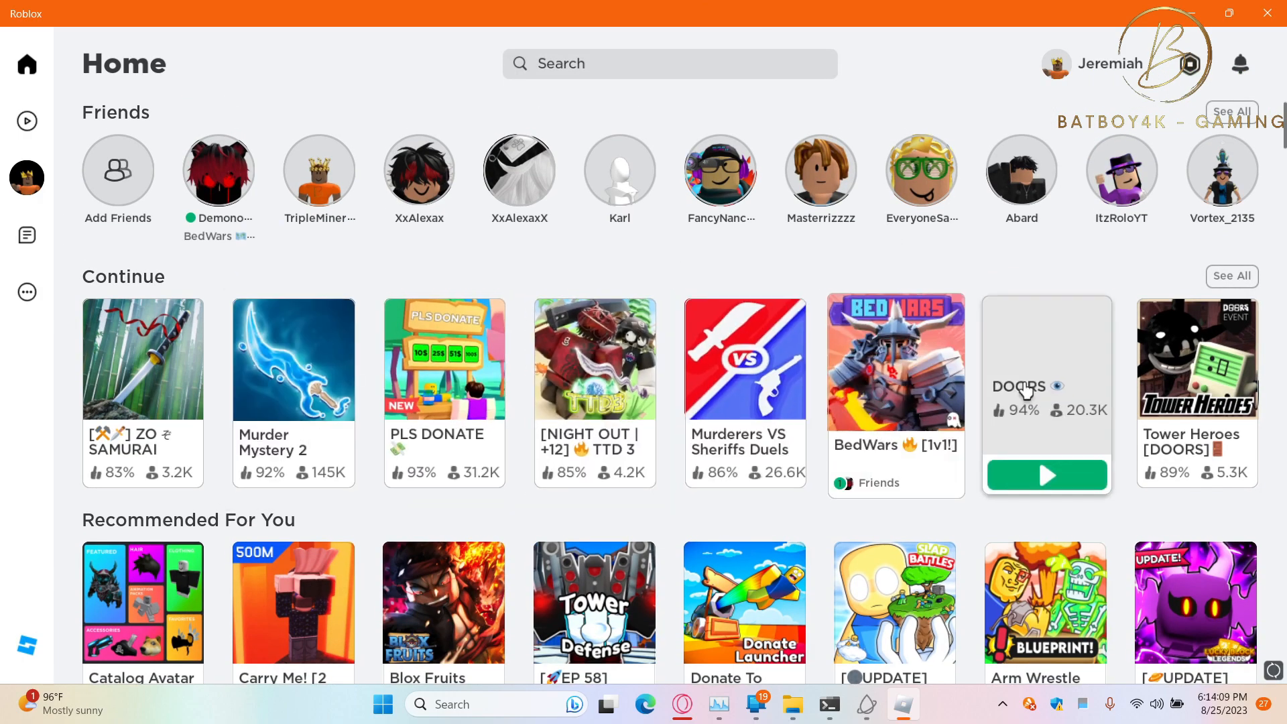
{"action": "left_click", "coordinate": [1047, 475]}
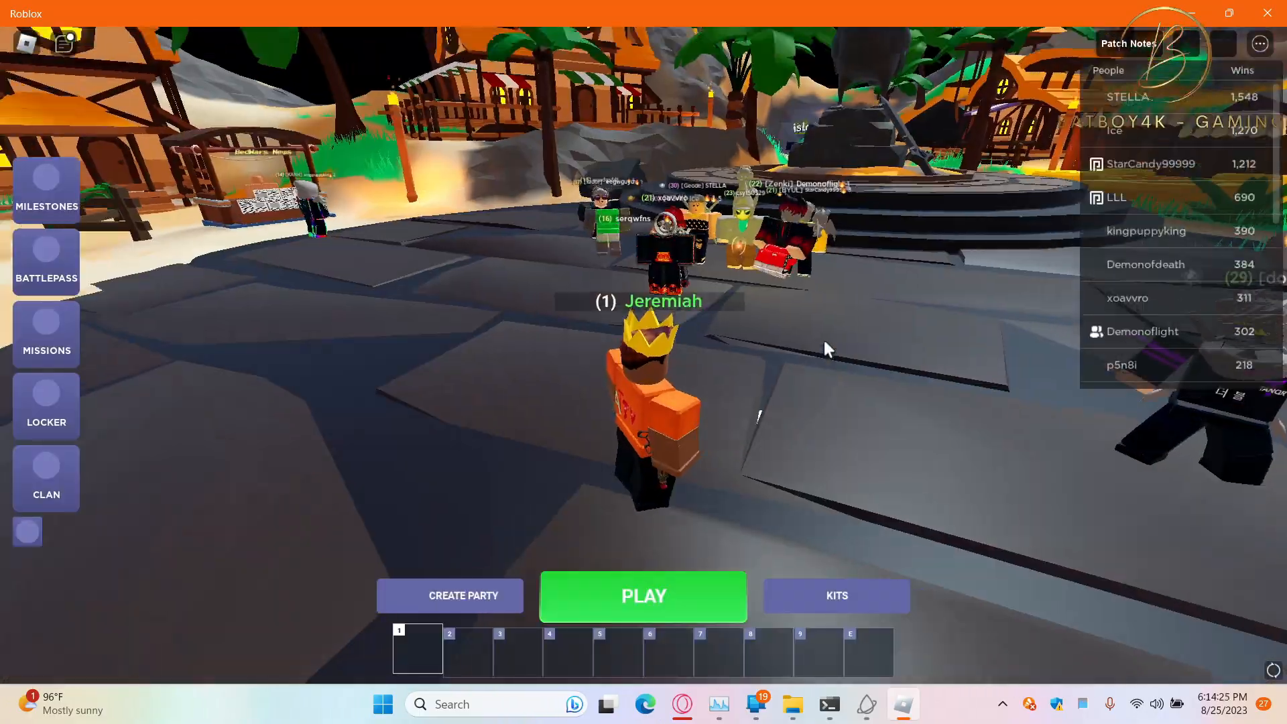
- Hit PLAY in the lobby and choose the DUELS 2 V 2 gamemode
{"action": "left_click", "coordinate": [1127, 43]}
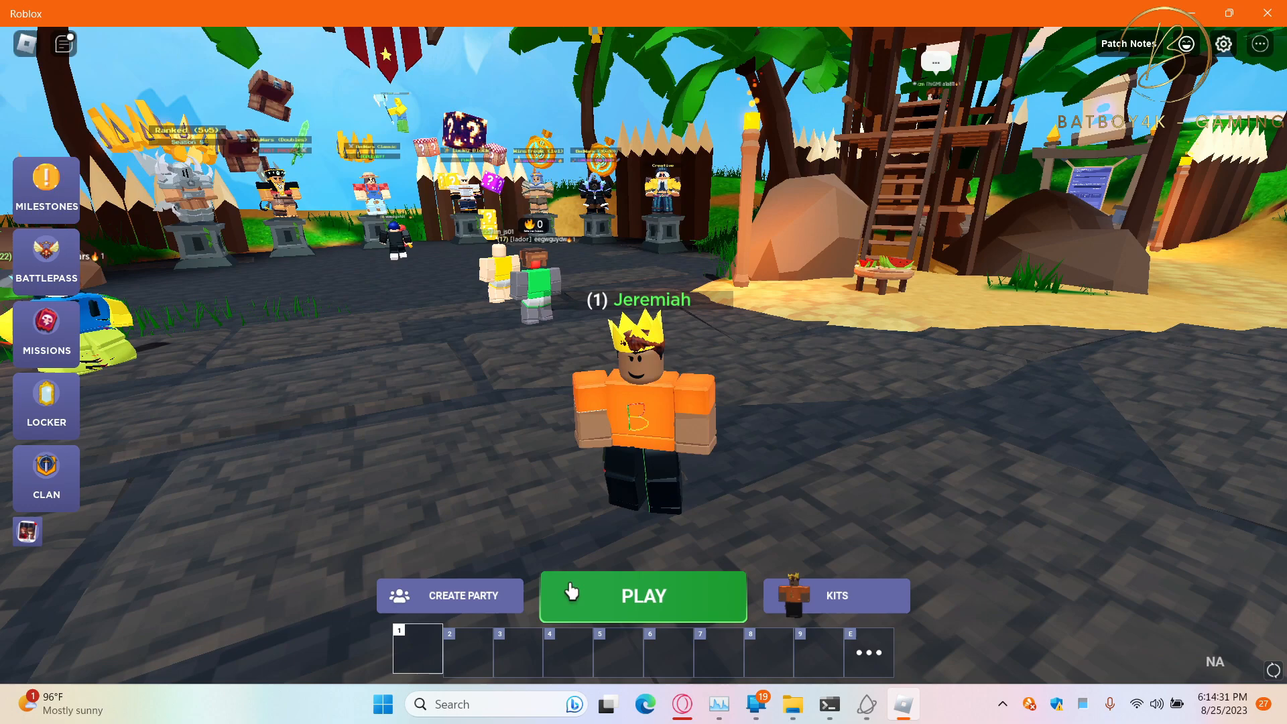
{"action": "left_click", "coordinate": [642, 595]}
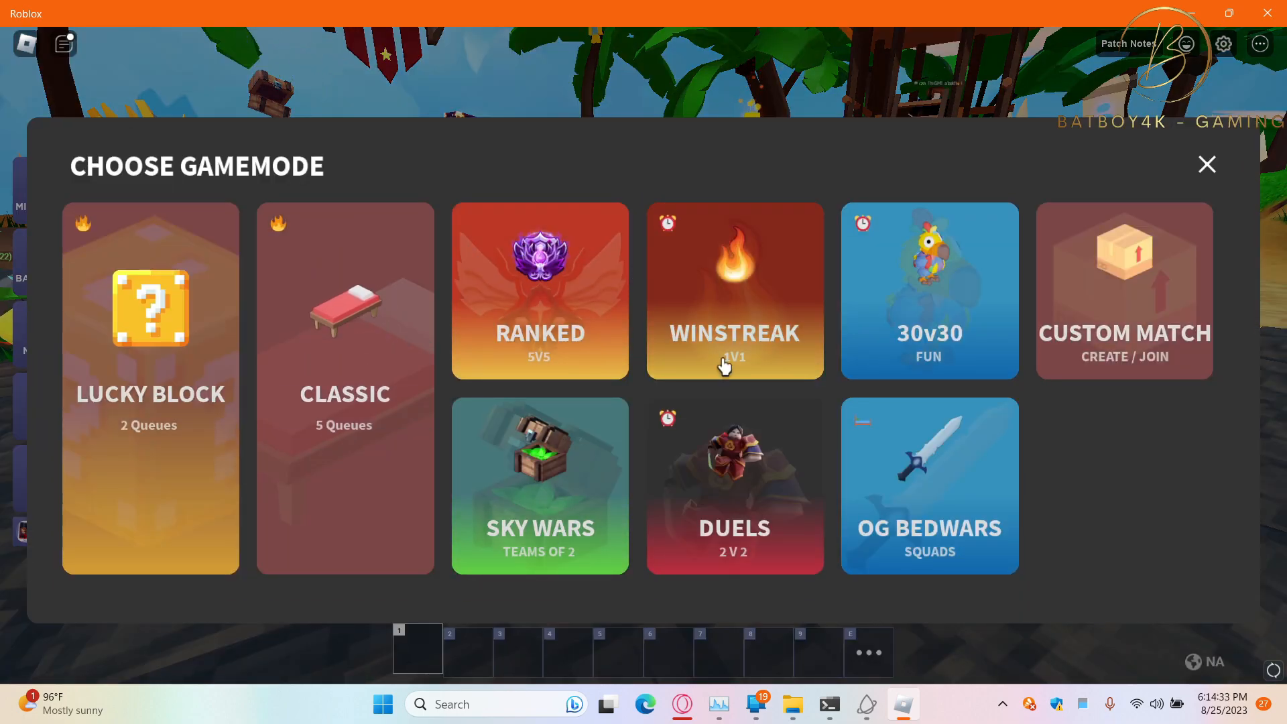
{"action": "mouse_move", "coordinate": [641, 427]}
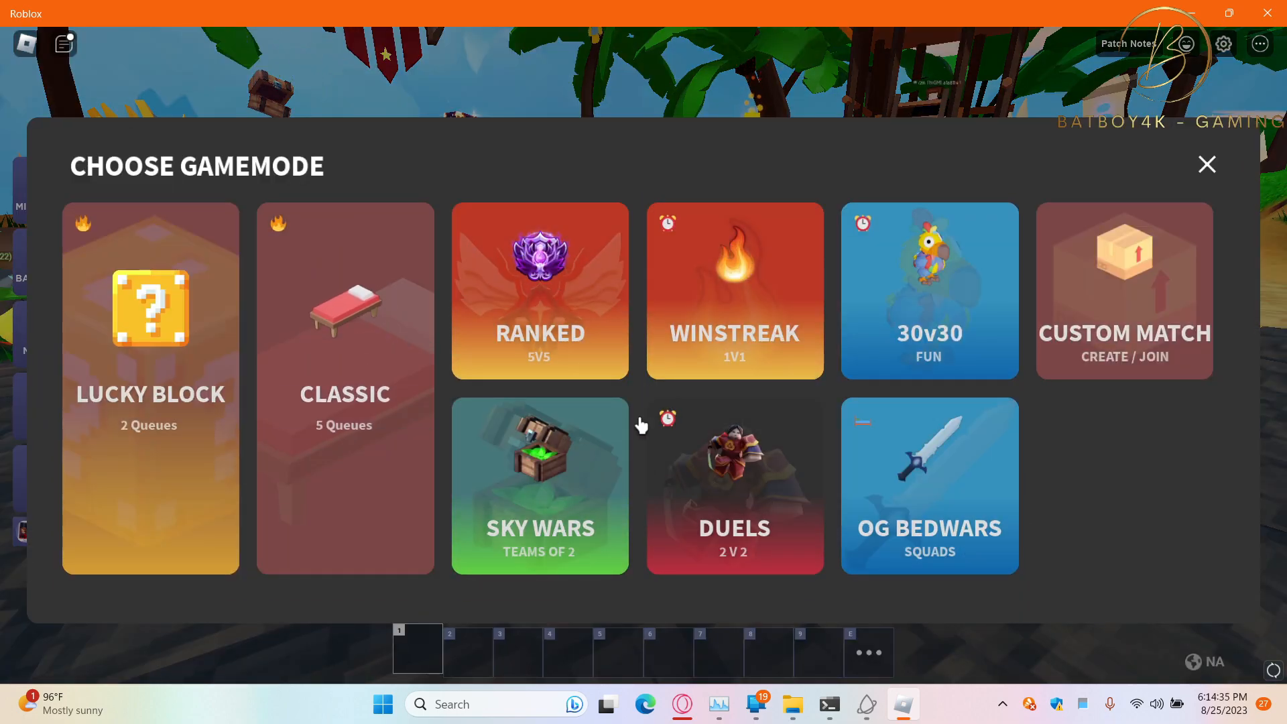
{"action": "left_click", "coordinate": [734, 484]}
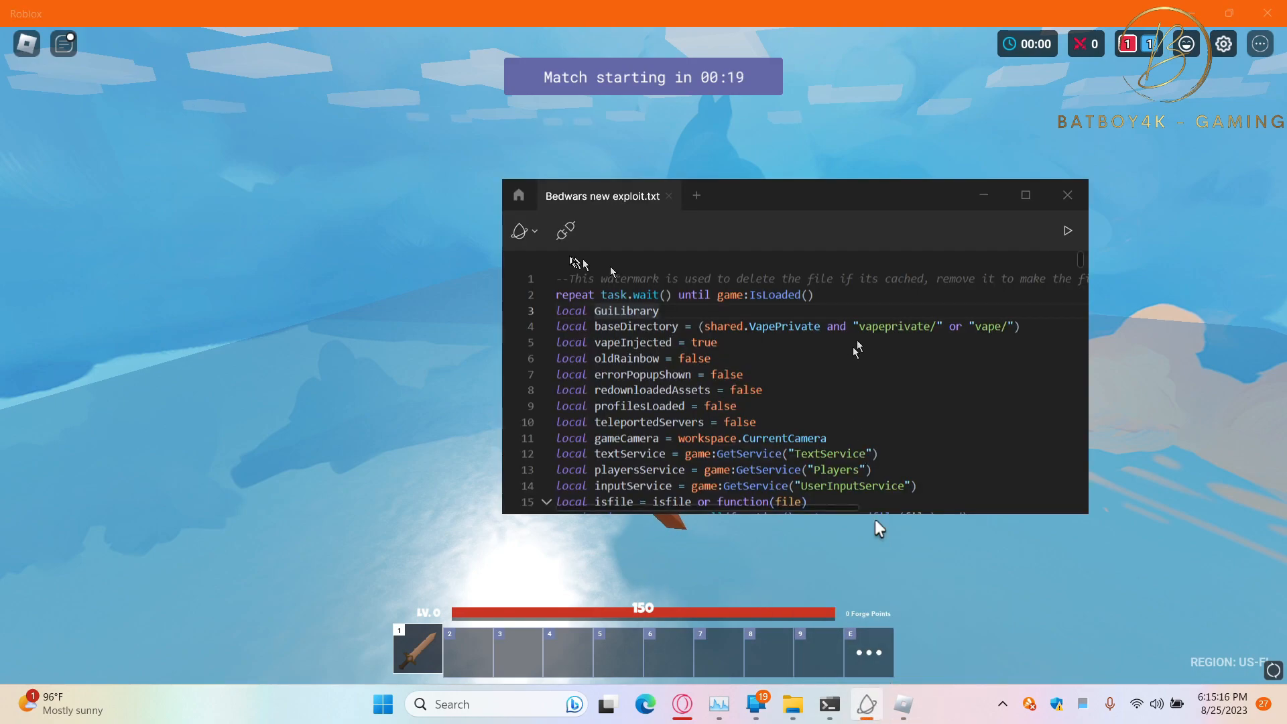
- Inject Krnl into the game and execute 'Bedwars new exploit.txt'
{"action": "left_click", "coordinate": [565, 231]}
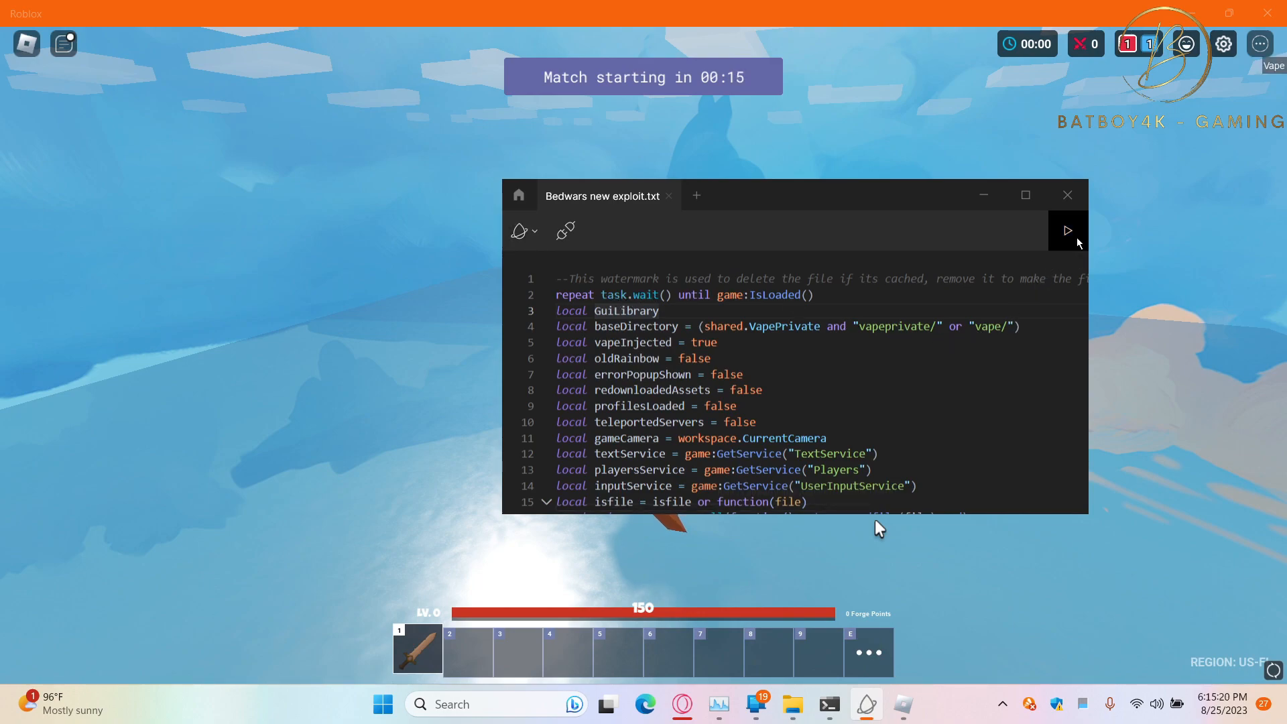
{"action": "left_click", "coordinate": [1066, 229]}
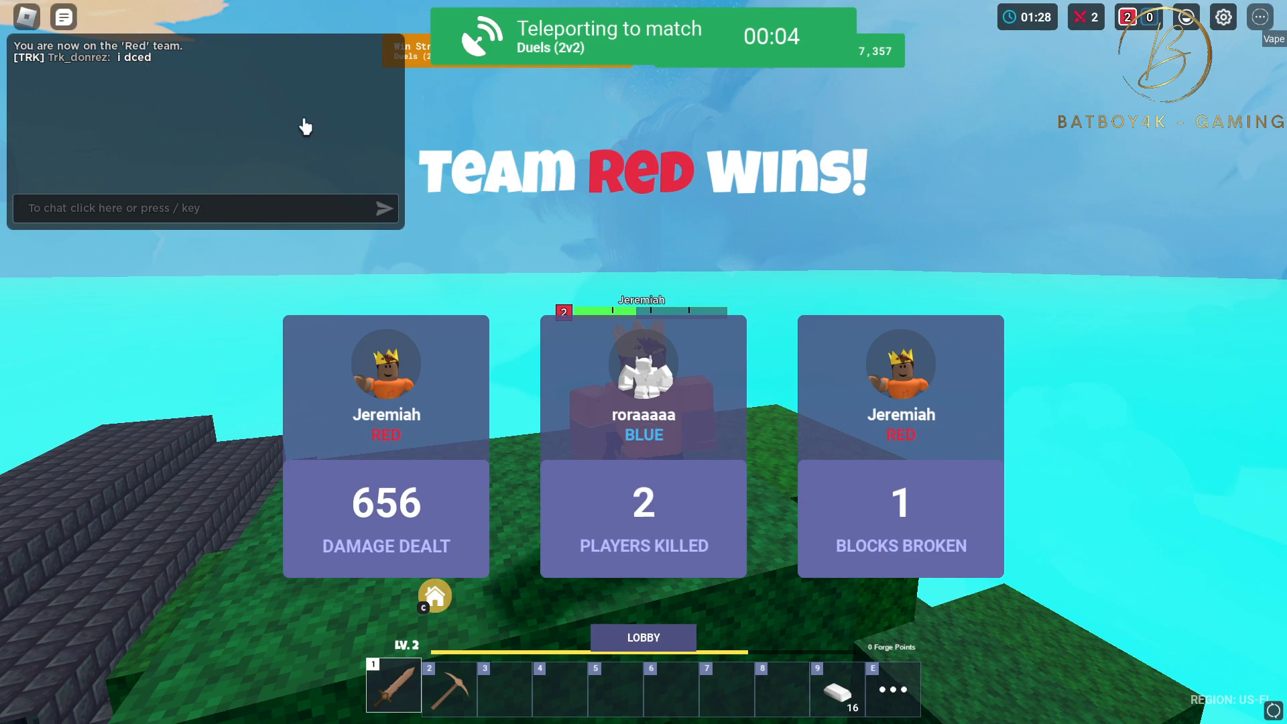
- After Team RED wins, post 'good' in the match chat
{"action": "type", "text": "good"}
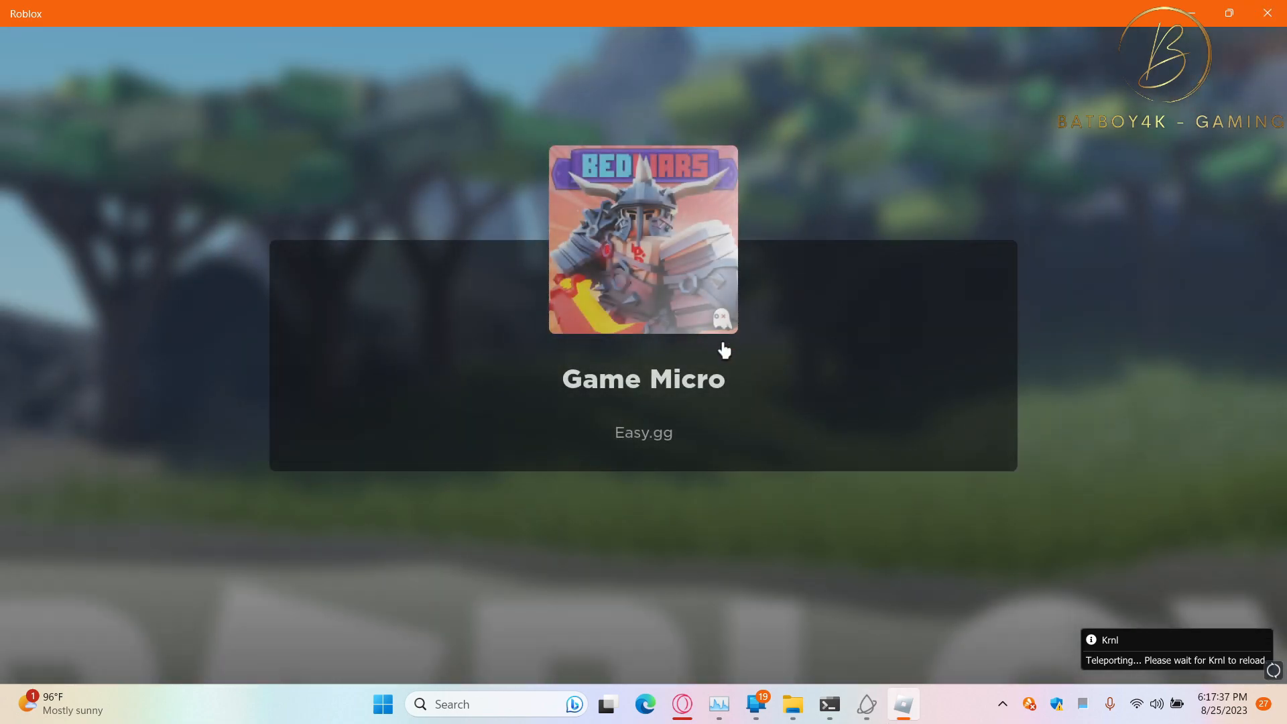
- Close the Roblox window, leaving the Windows desktop showing
{"action": "left_click", "coordinate": [1267, 13]}
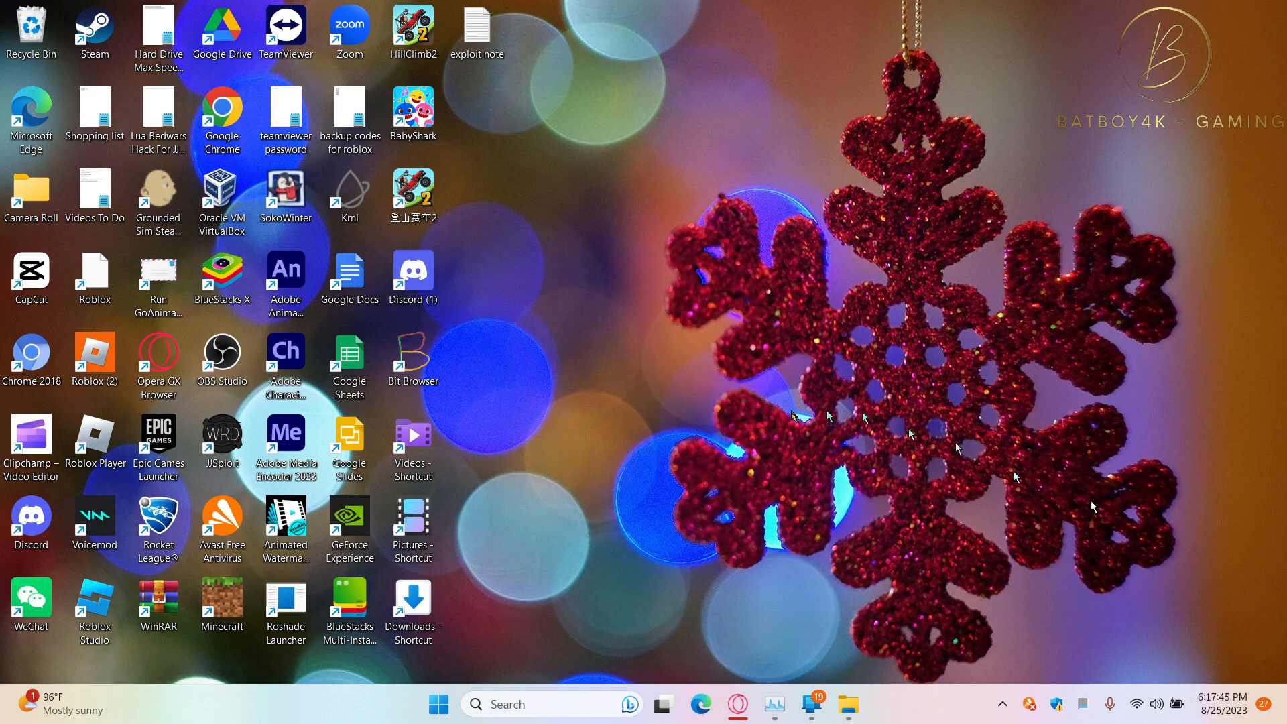
{"action": "mouse_move", "coordinate": [792, 414]}
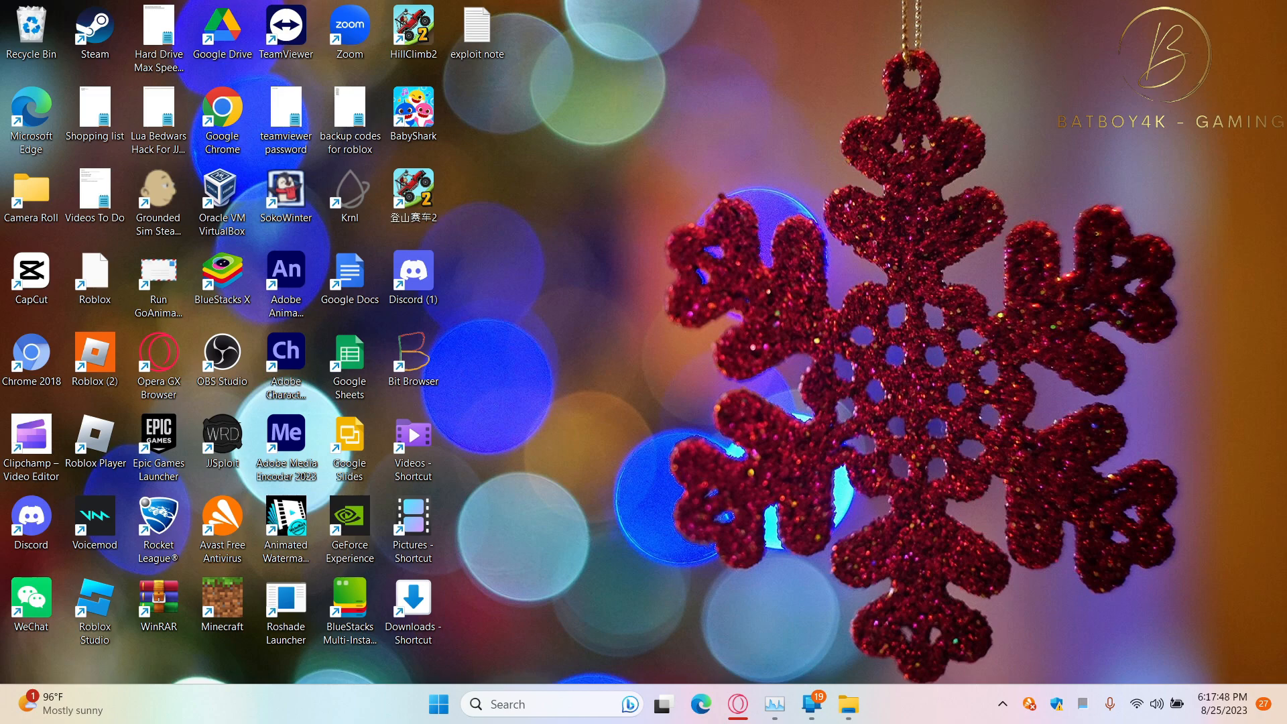